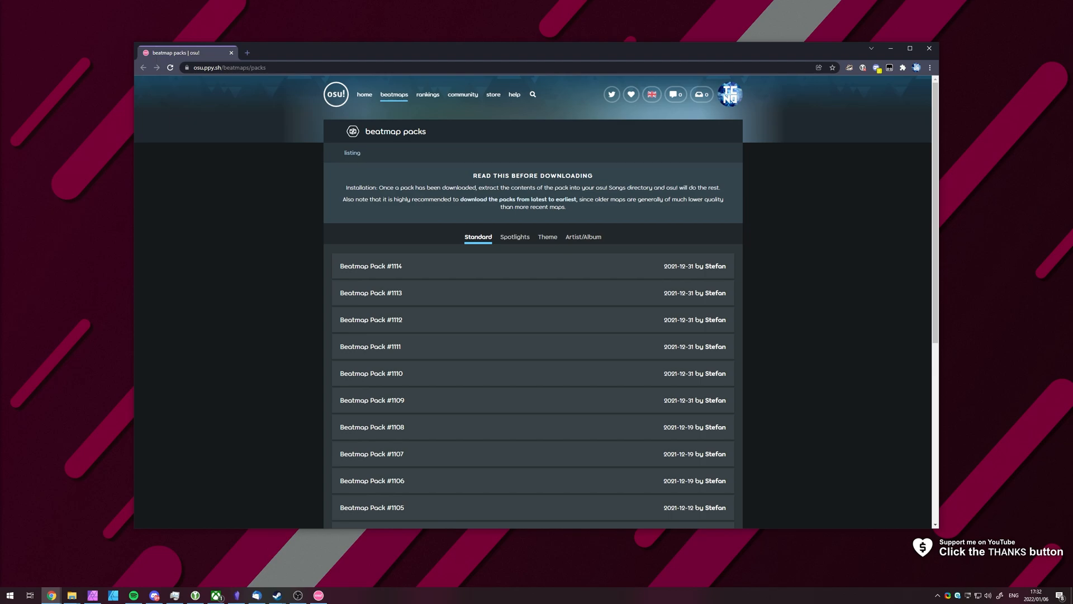
mouse_move(816, 257)
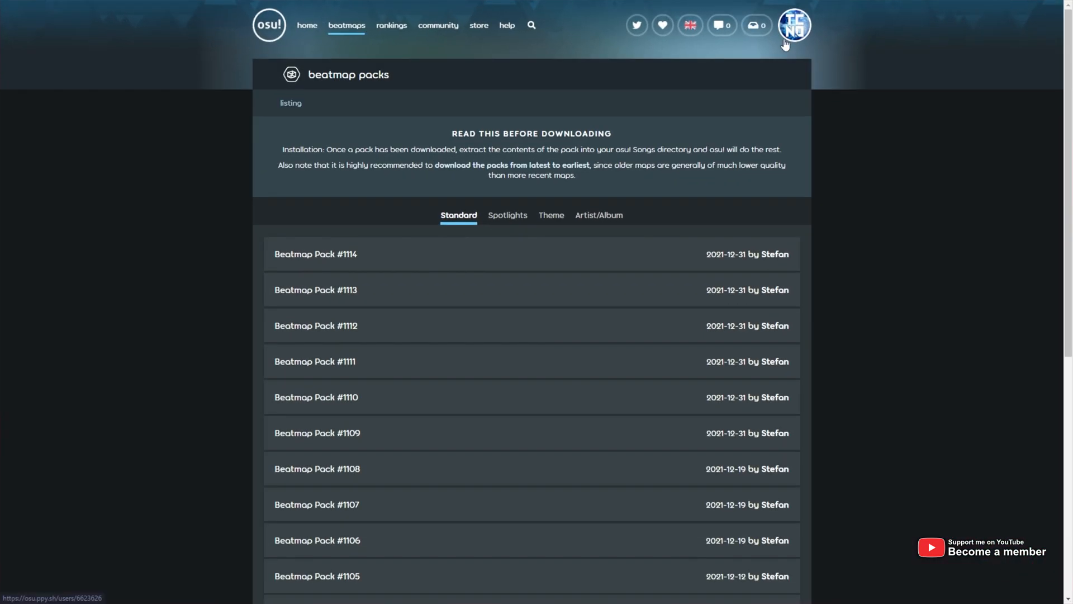
Browse the beatmap pack categories, expanding and collapsing Beatmap Pack #1114 before switching to Spotlights.
scroll(down, 3)
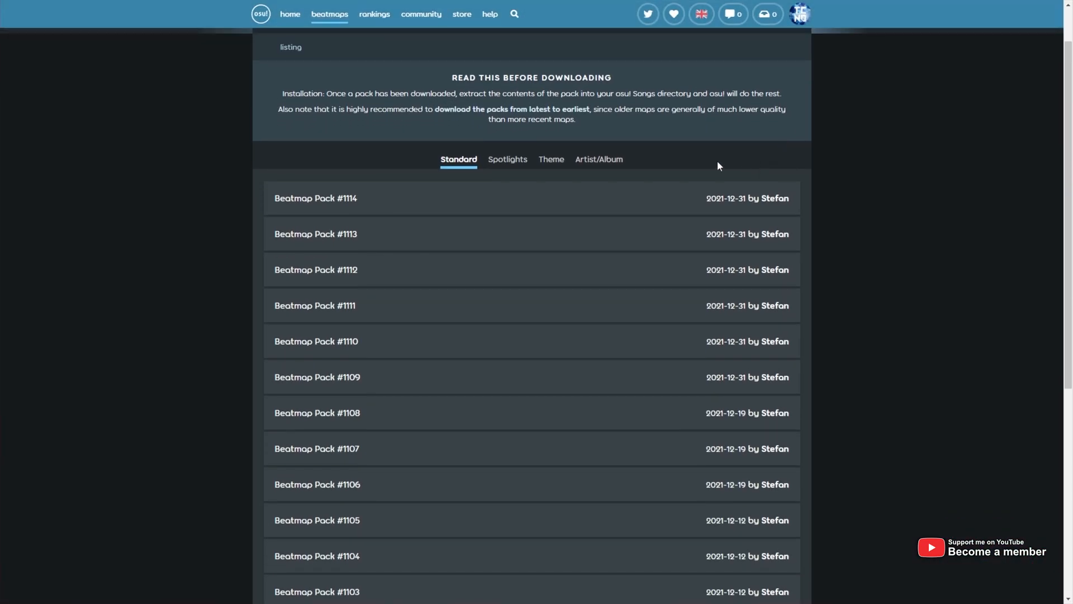
click(507, 159)
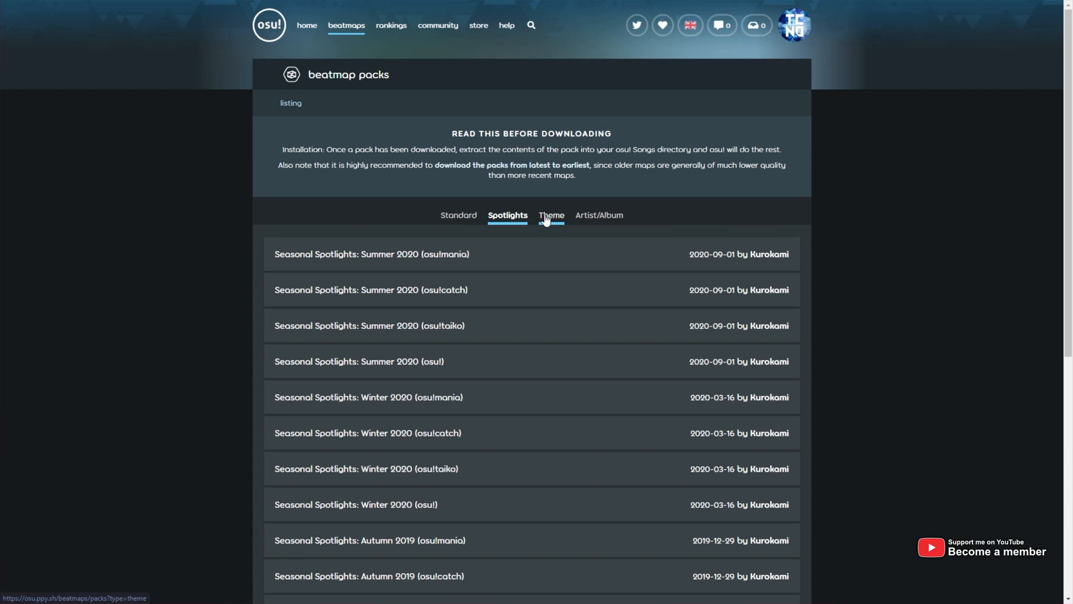
click(551, 215)
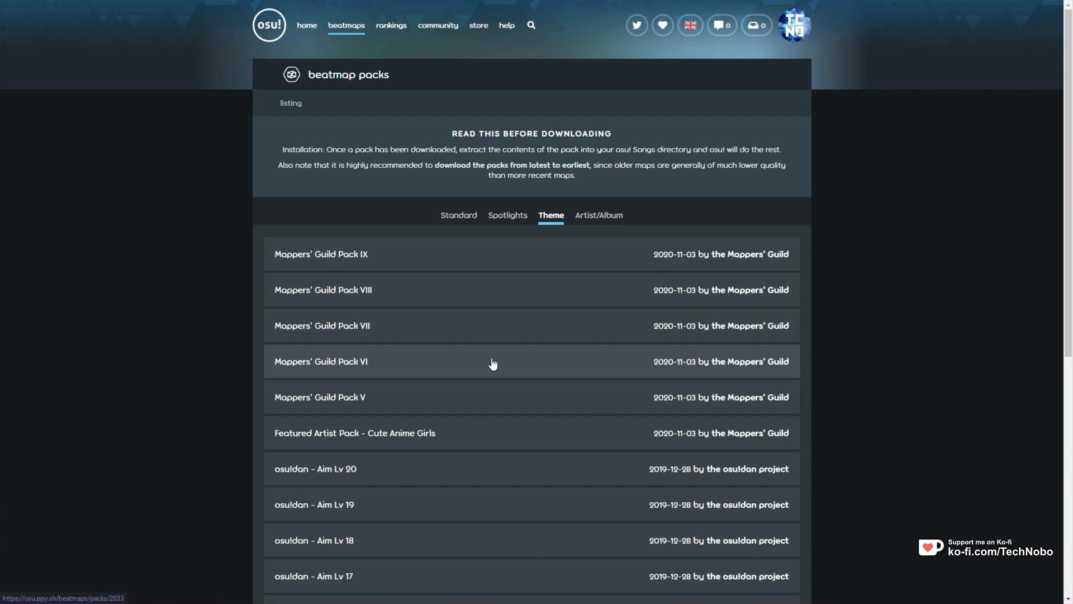
click(321, 253)
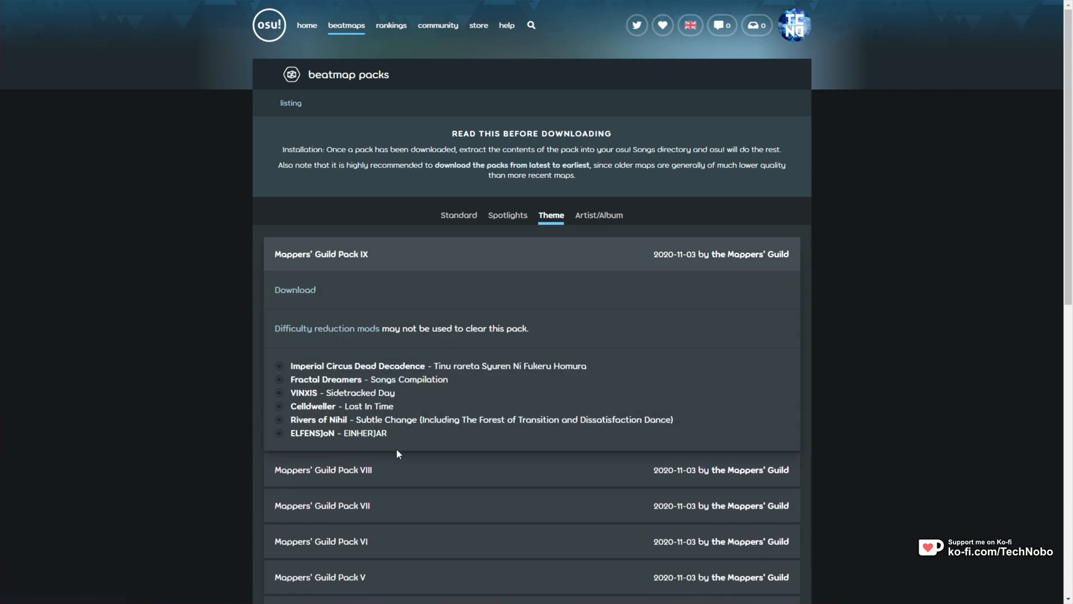
scroll(down, 3)
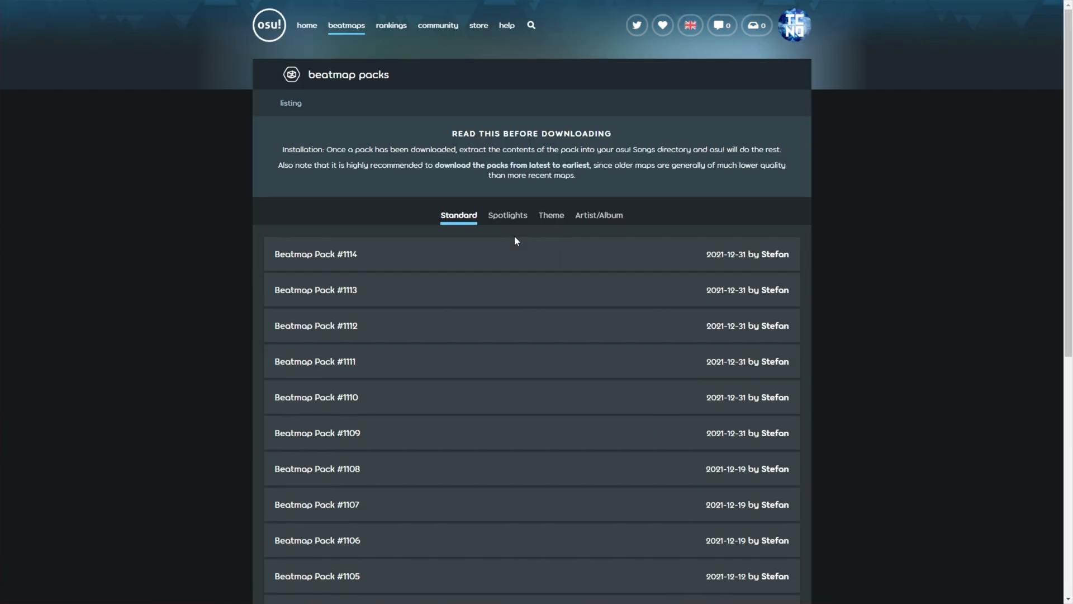
mouse_move(505, 288)
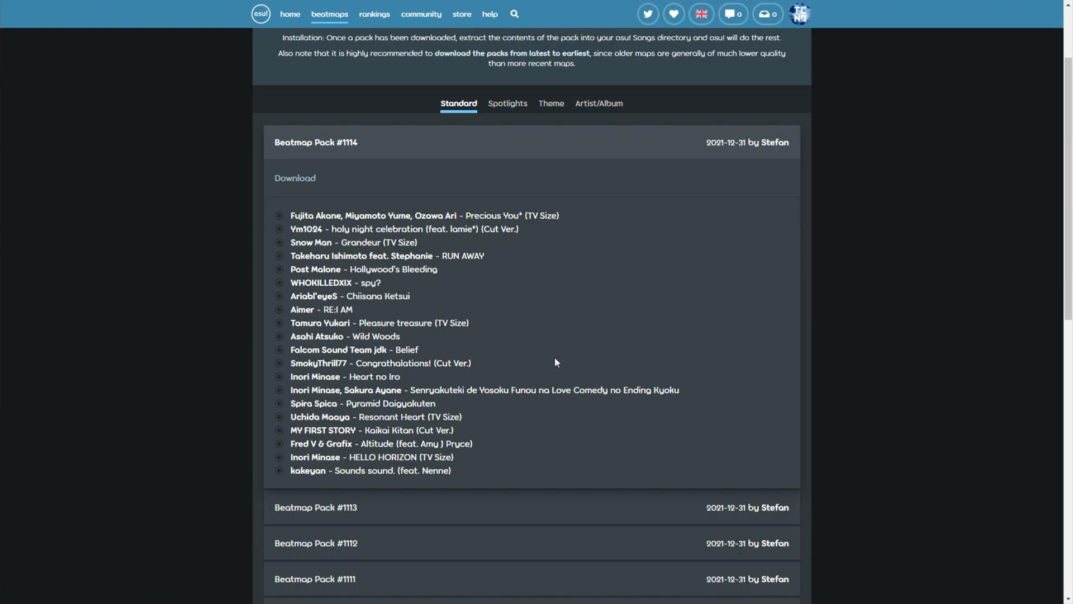
mouse_move(455, 395)
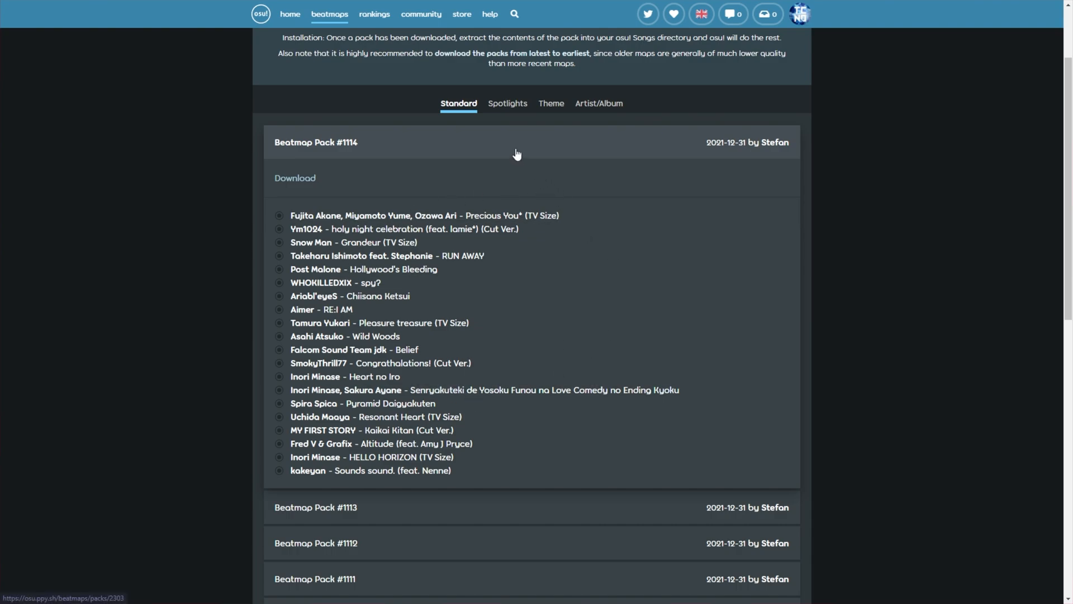
click(508, 103)
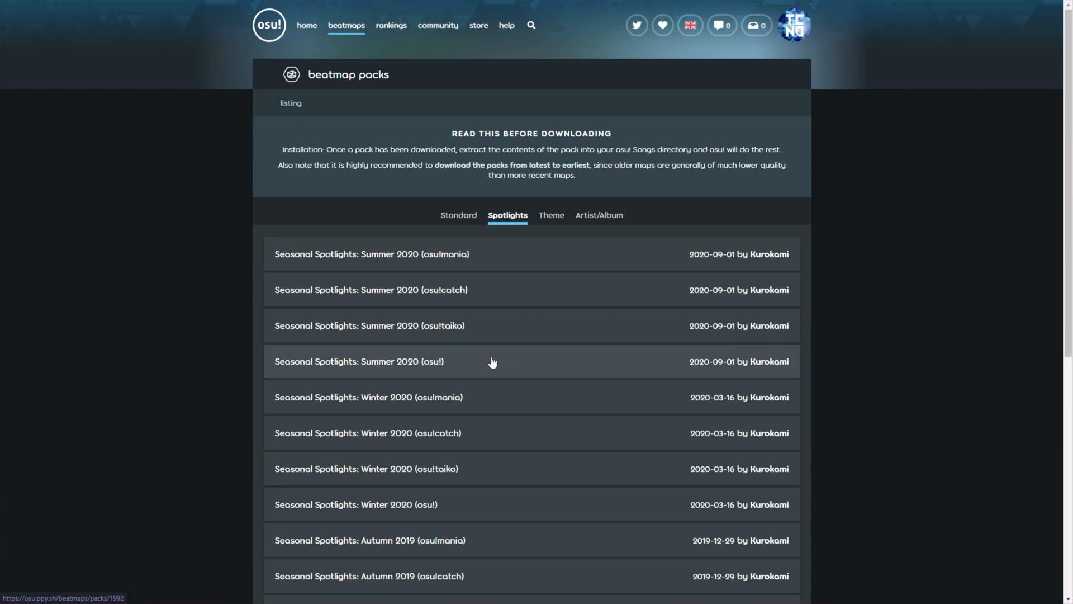
mouse_move(469, 289)
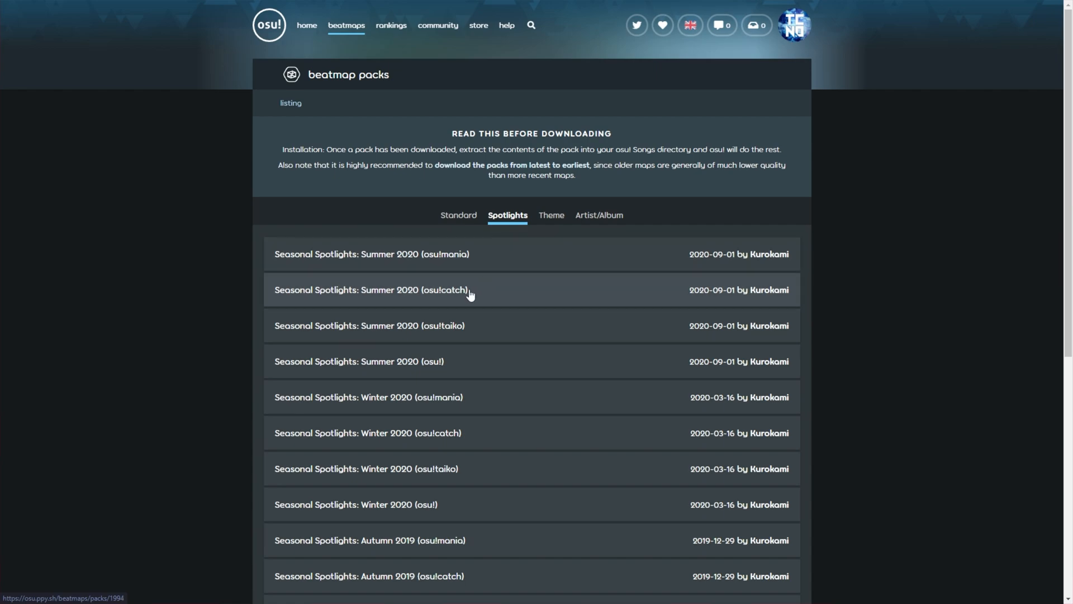
mouse_move(484, 355)
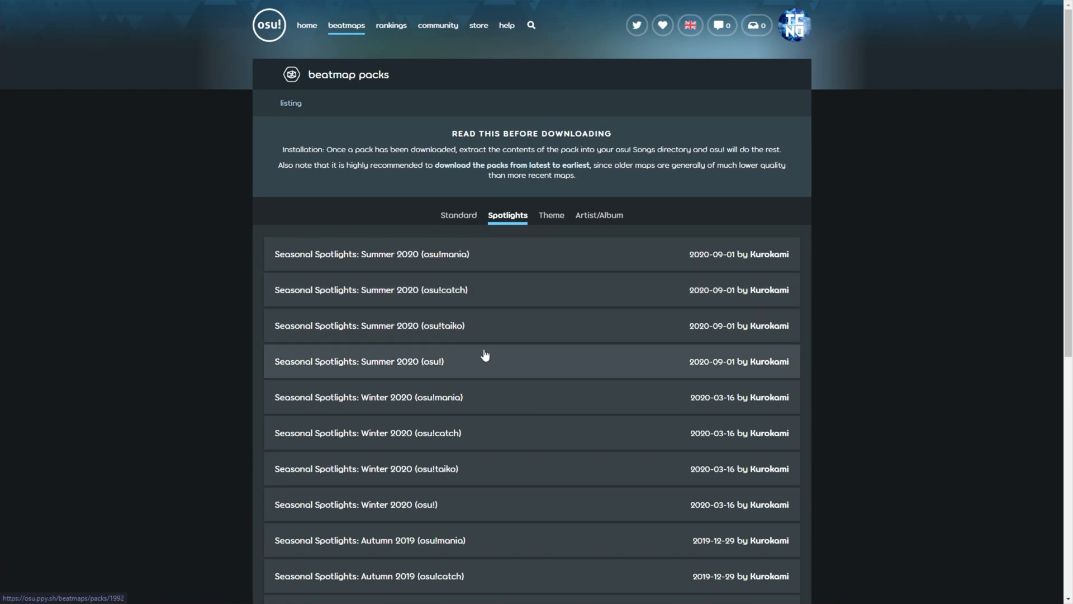
mouse_move(446, 369)
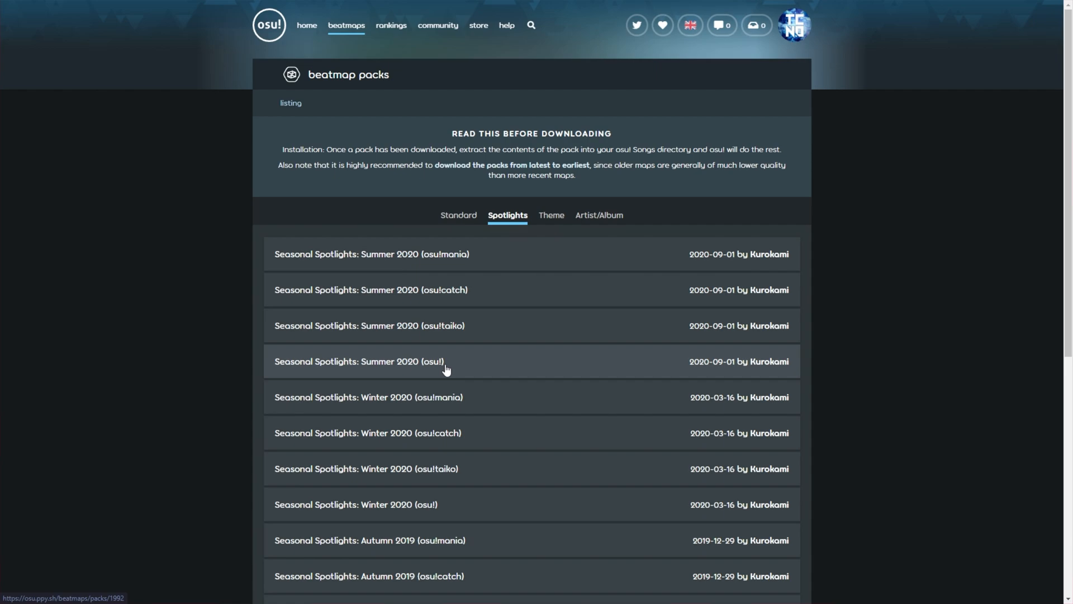
Expand Seasonal Spotlights: Summer 2020 (osu!) and start its 167.32MB MediaFire download.
click(359, 361)
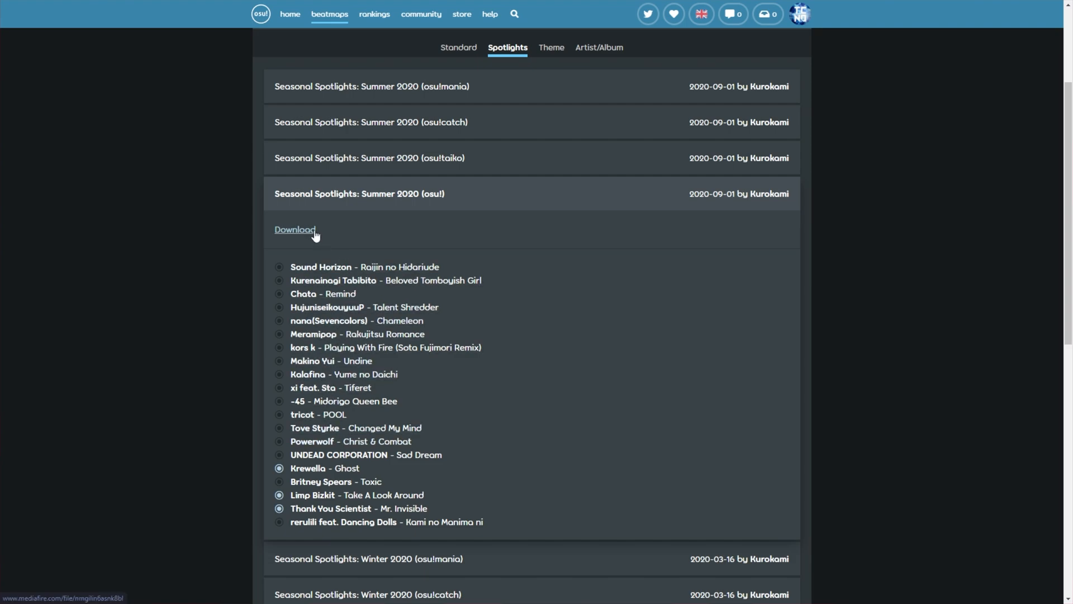
click(295, 229)
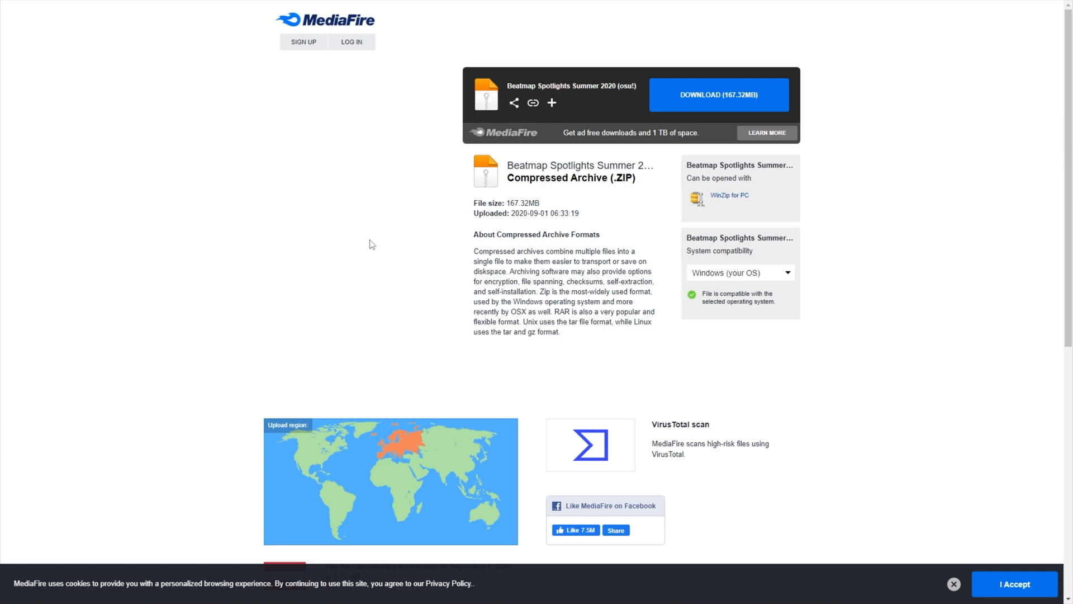
click(717, 94)
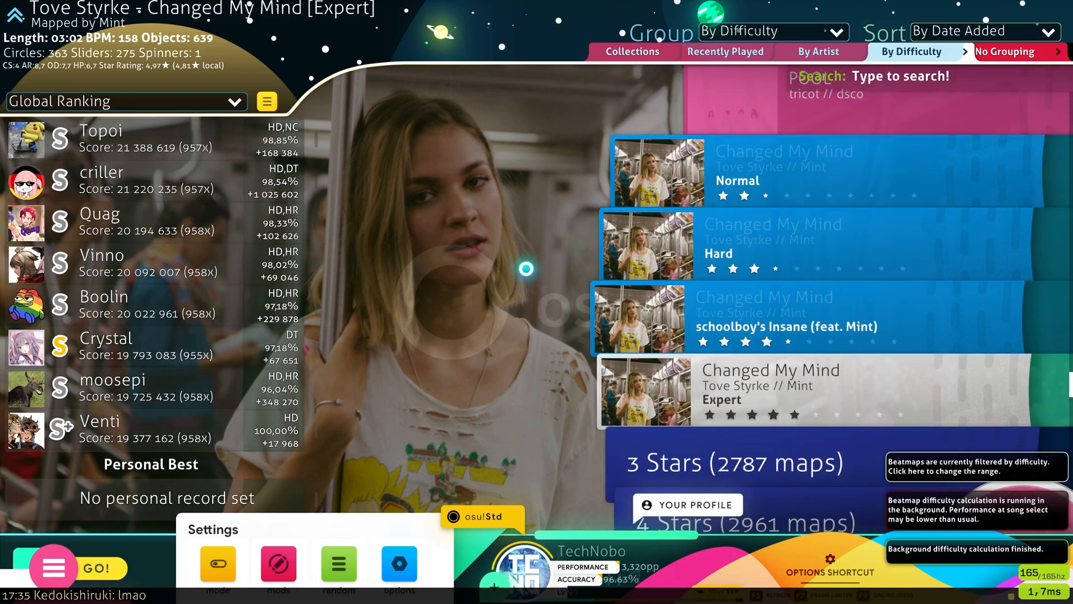
Enter osu! song selection showing the newly imported Summer 2020 beatmaps.
click(53, 567)
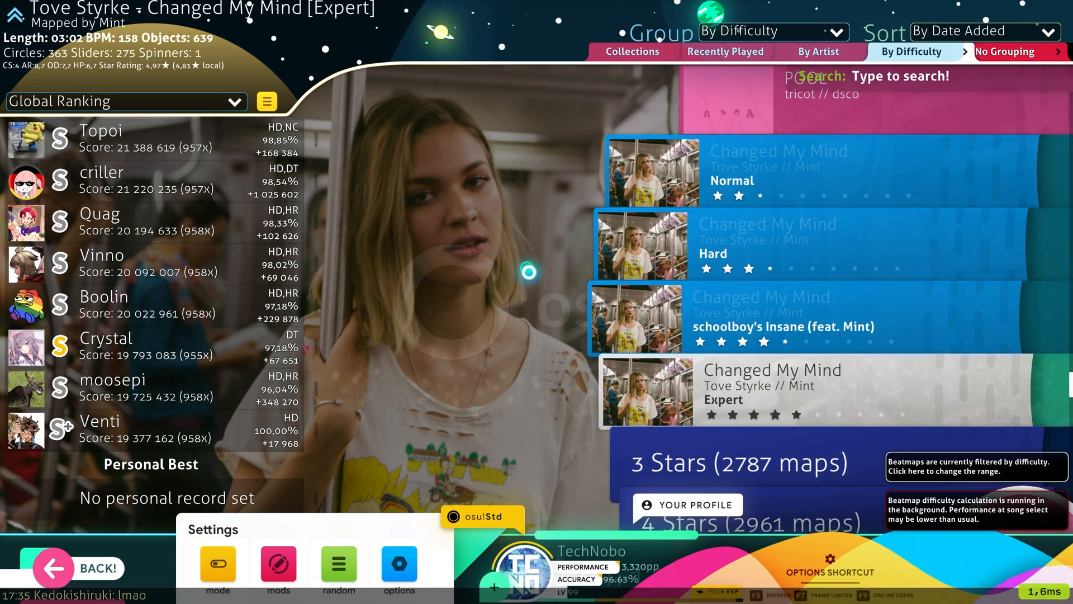